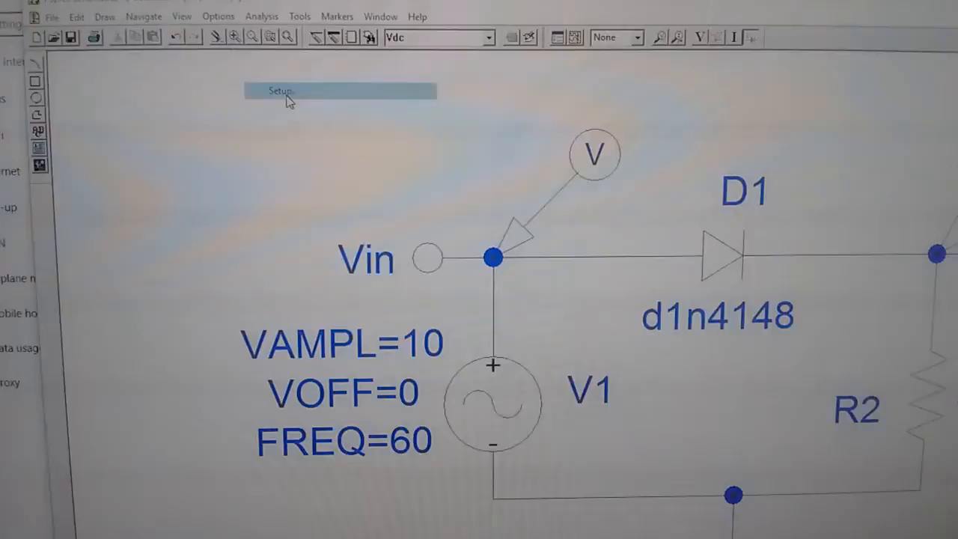
- Confirm the transient analysis with final time 67m and 0.01m step ceiling
left_click(279, 90)
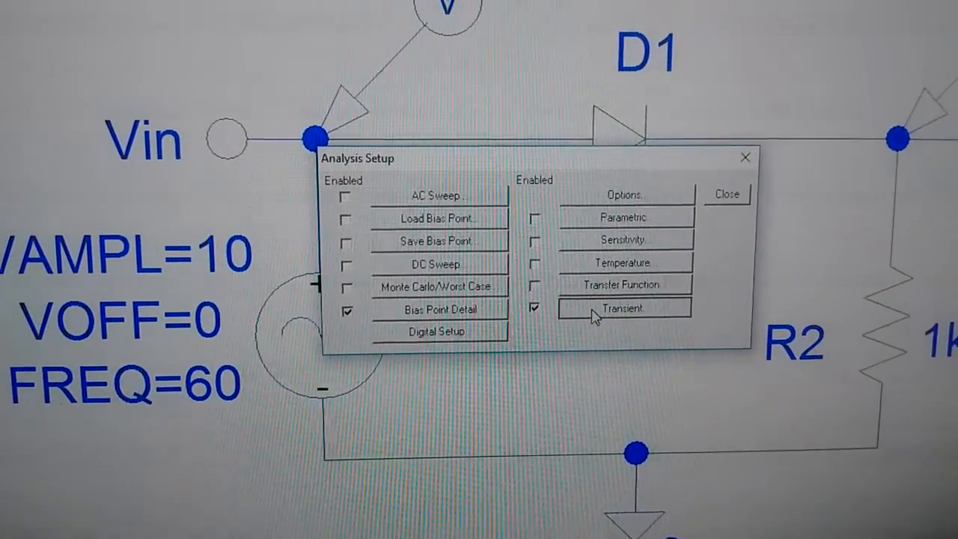
left_click(622, 308)
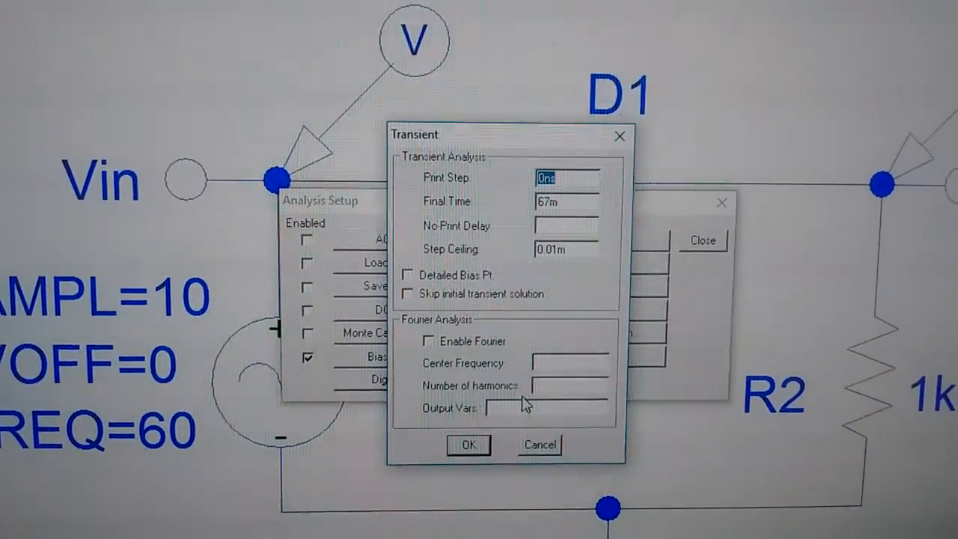
left_click(619, 136)
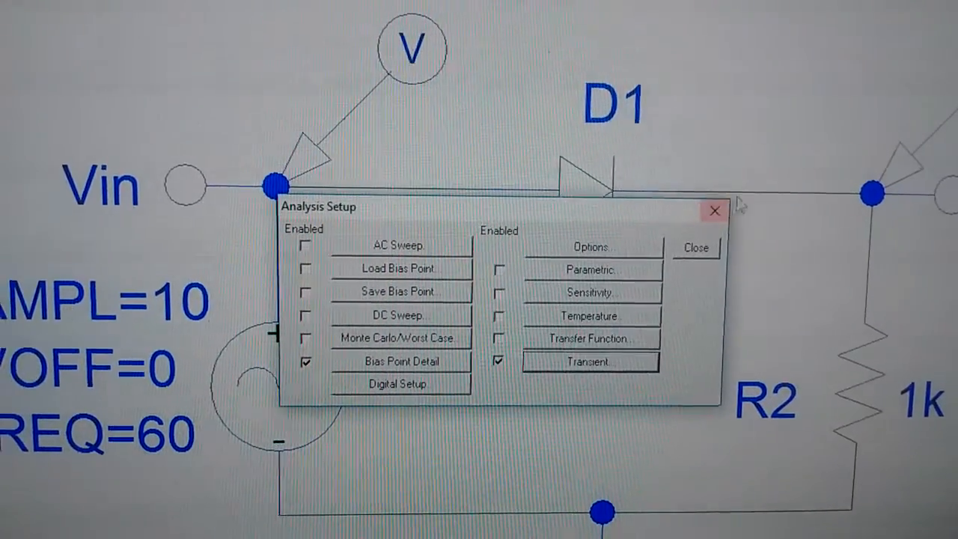
left_click(714, 211)
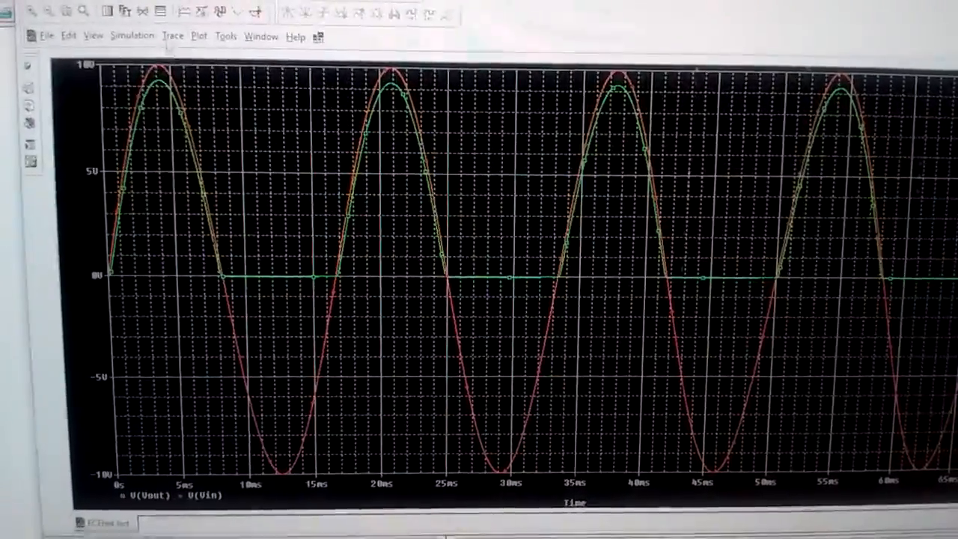
- Delete all traces, removing V(Vout) and V(Vin) from the plot
left_click(246, 43)
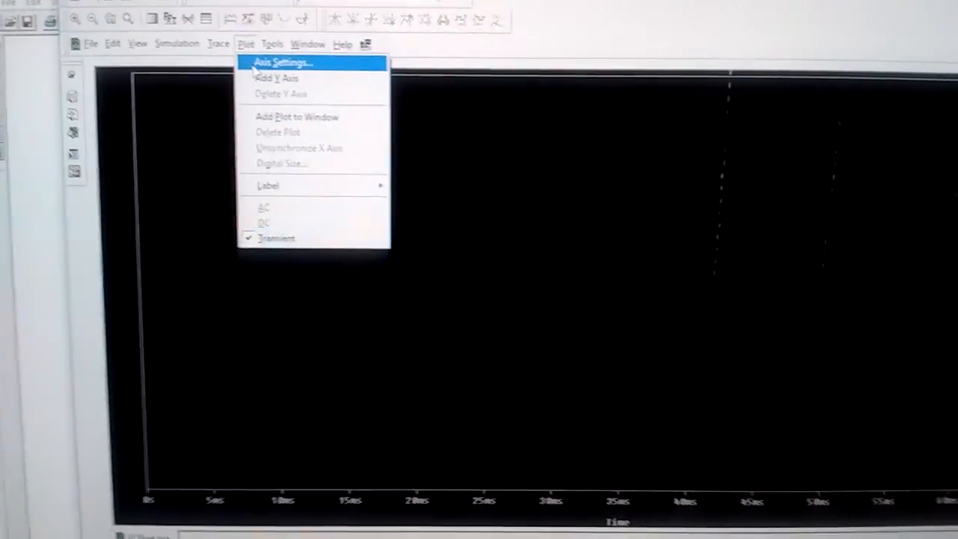
- Set the x-axis variable to the expression V1(D1)-V2(D1)
left_click(283, 62)
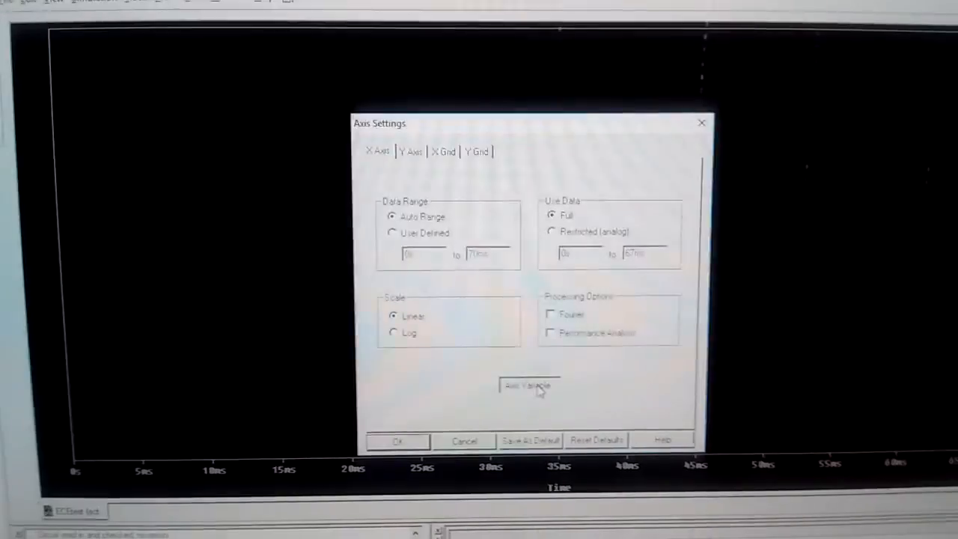
left_click(530, 385)
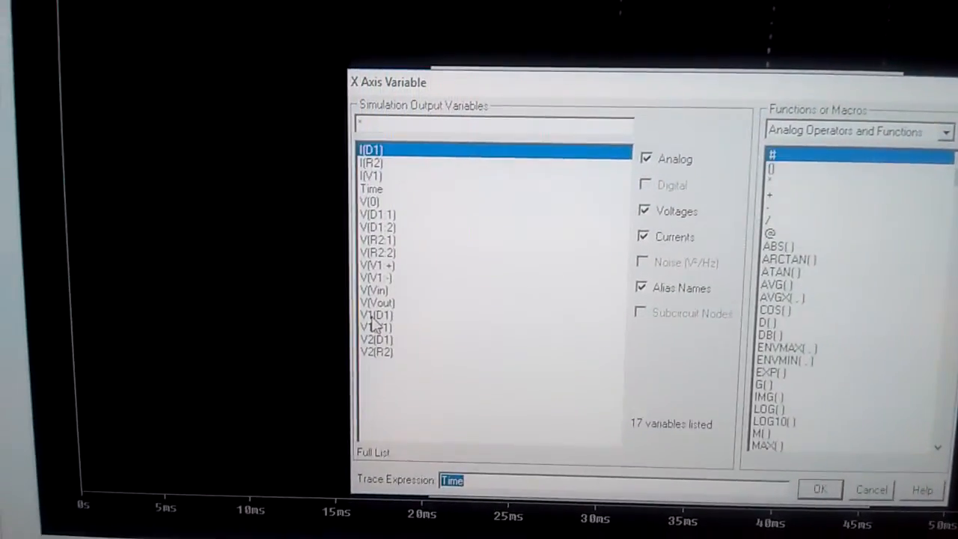
left_click(377, 315)
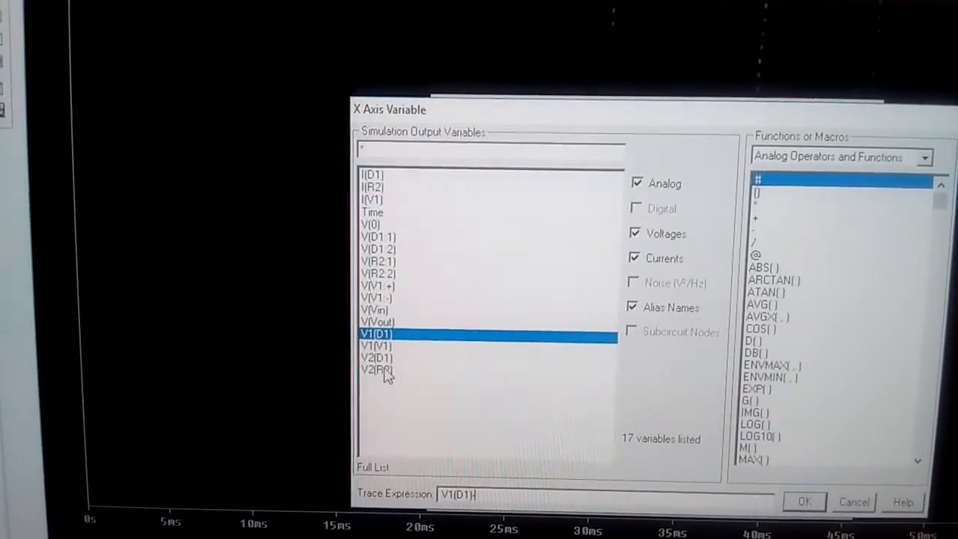
left_click(376, 360)
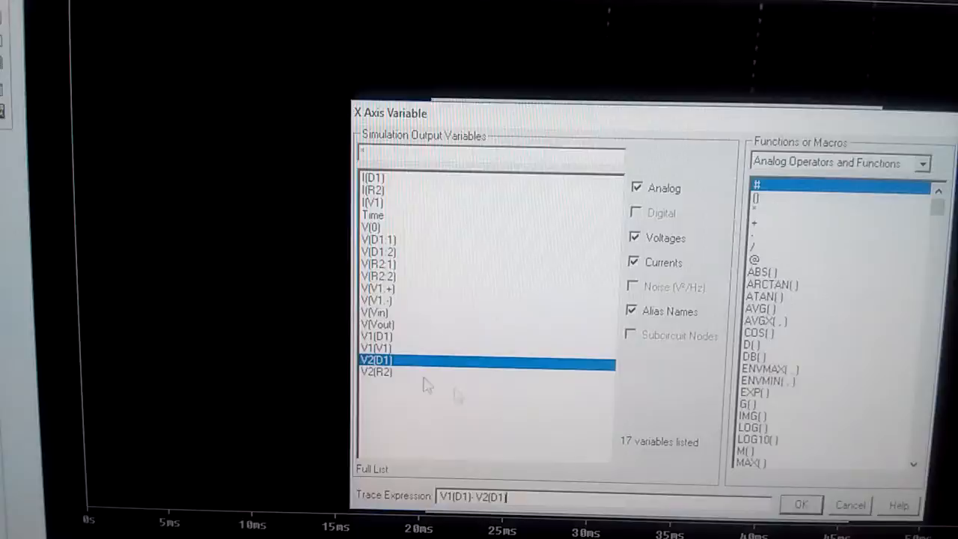
left_click(802, 504)
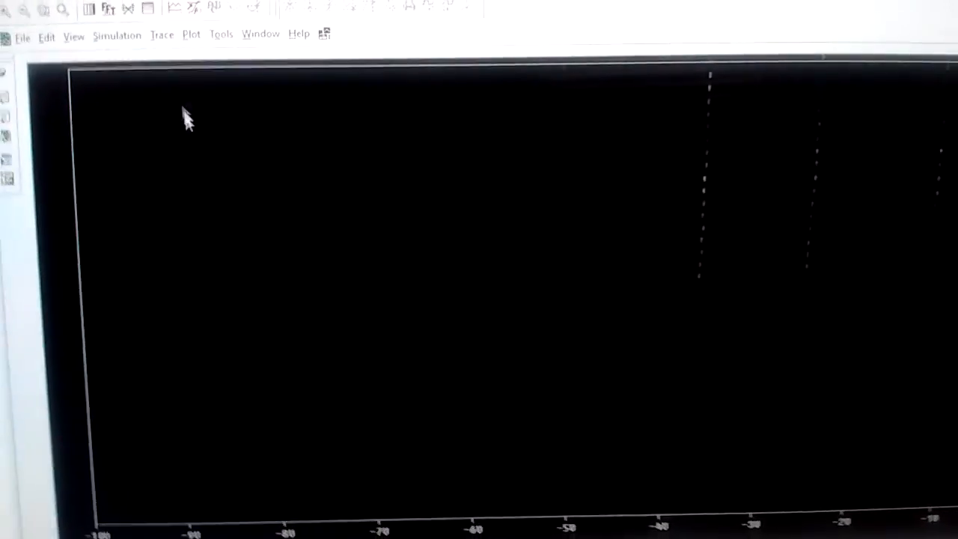
- Add the diode current trace I(D1) to the plot
left_click(162, 34)
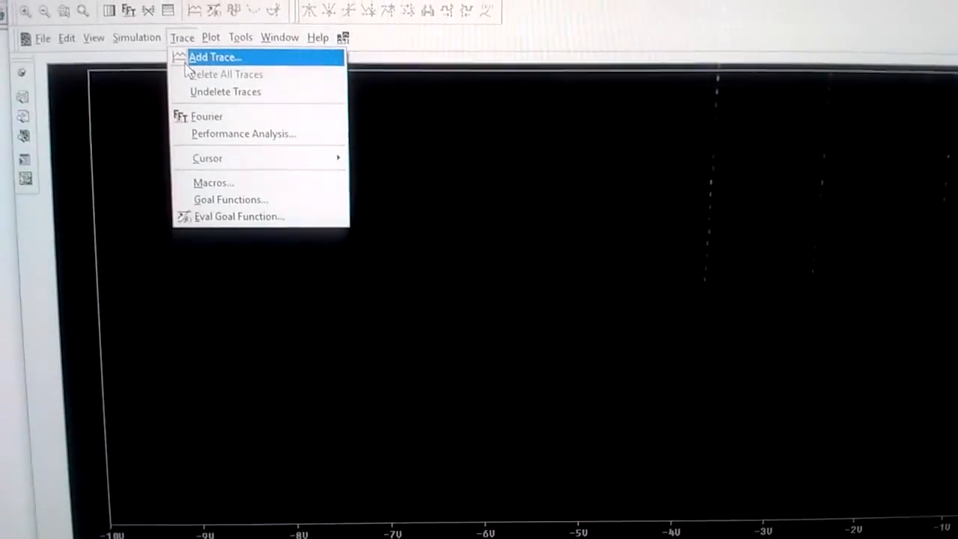
left_click(214, 57)
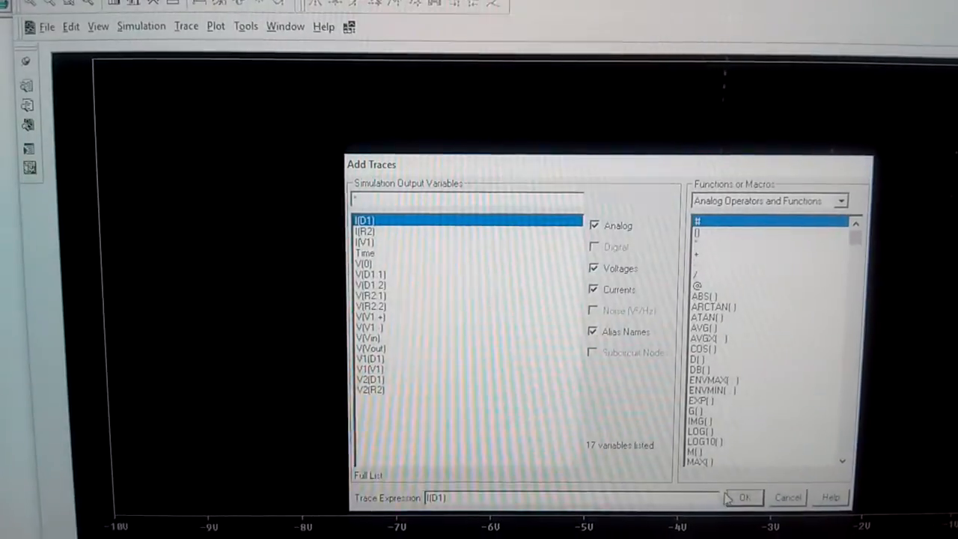
left_click(744, 497)
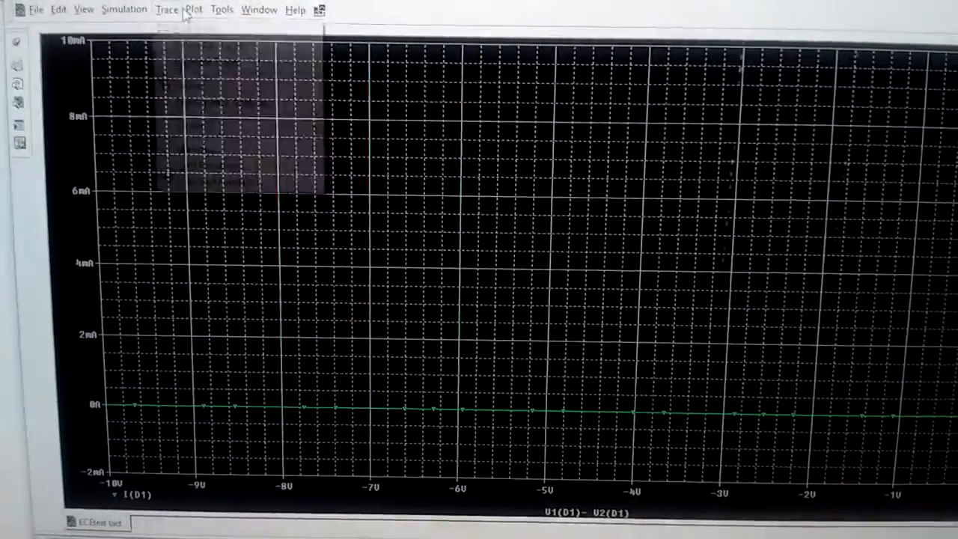
- Set a user-defined x-axis range of 0 to 1.0 V
left_click(193, 10)
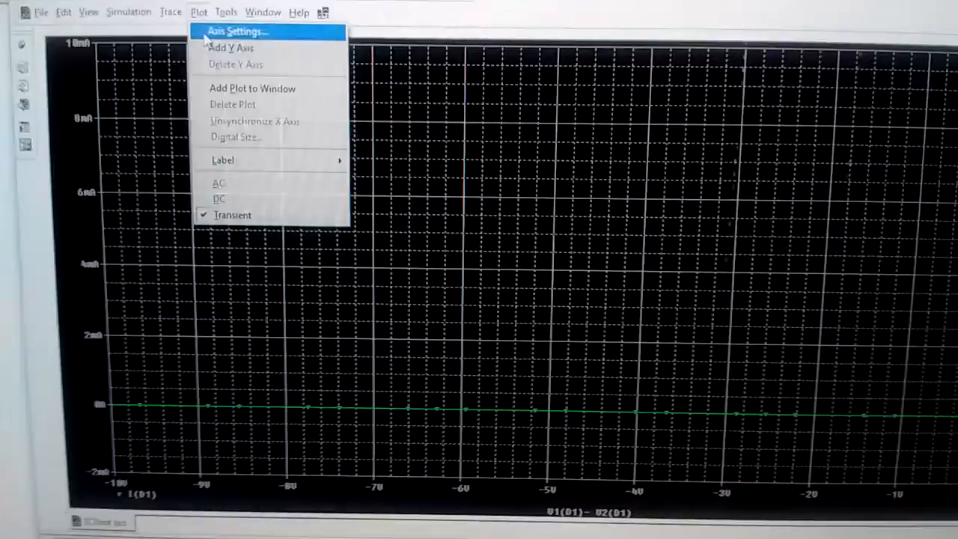
left_click(234, 32)
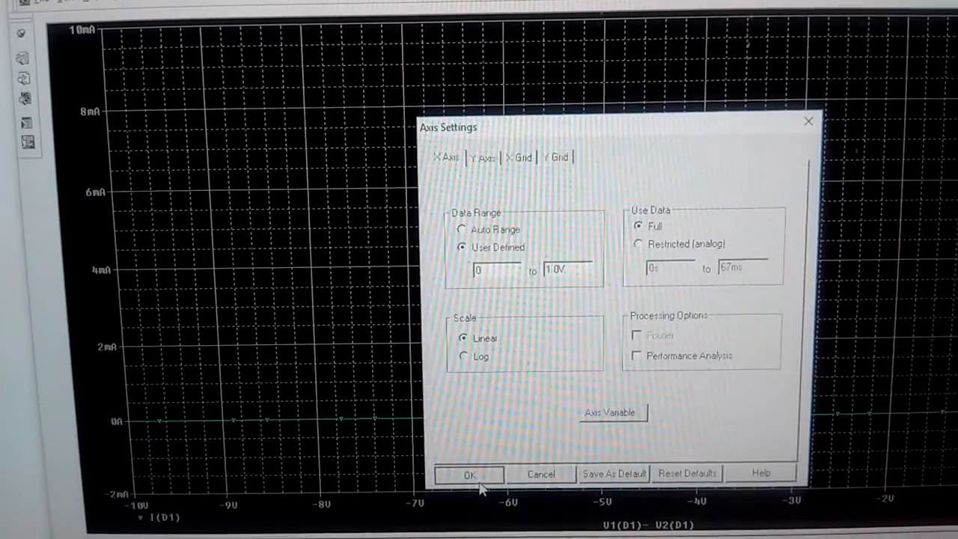
left_click(468, 475)
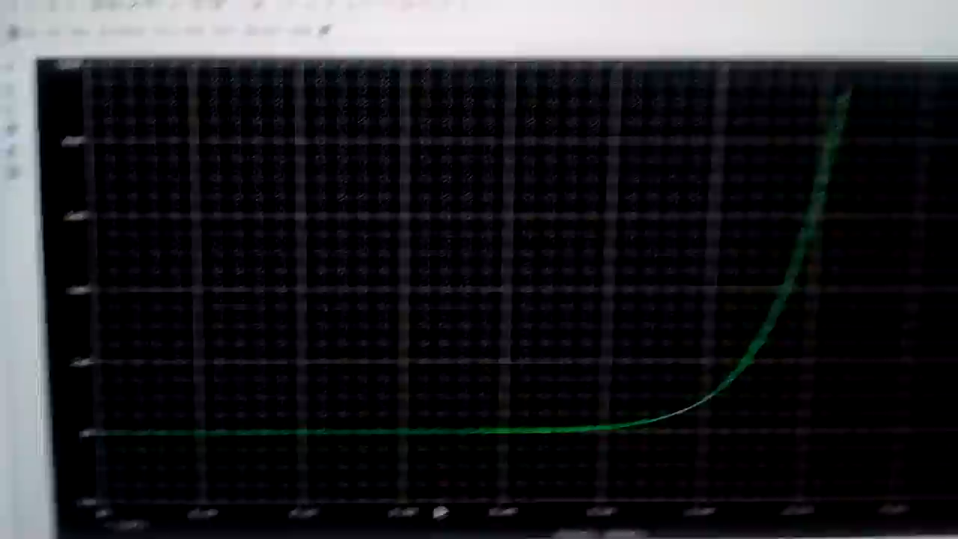